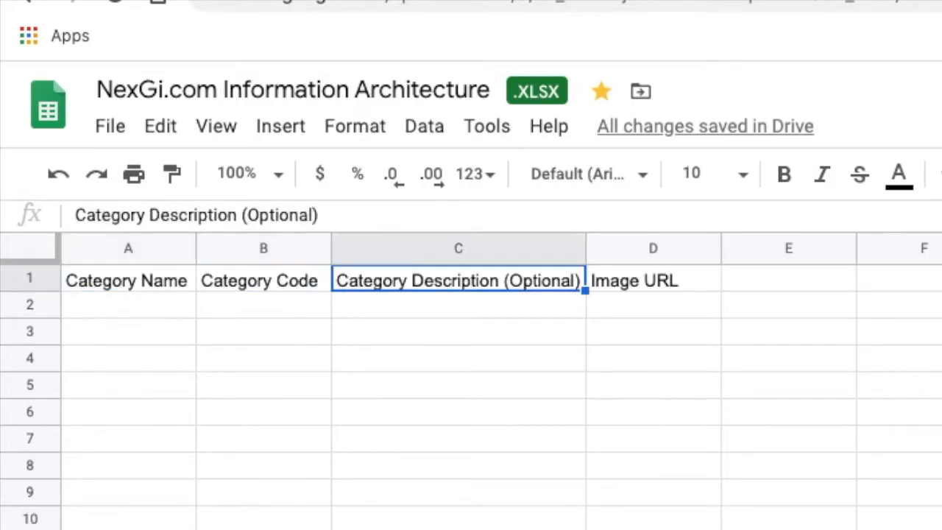
# - Enter BEAUTY & HYGEINE in the first cell under Category Name
pyautogui.click(128, 304)
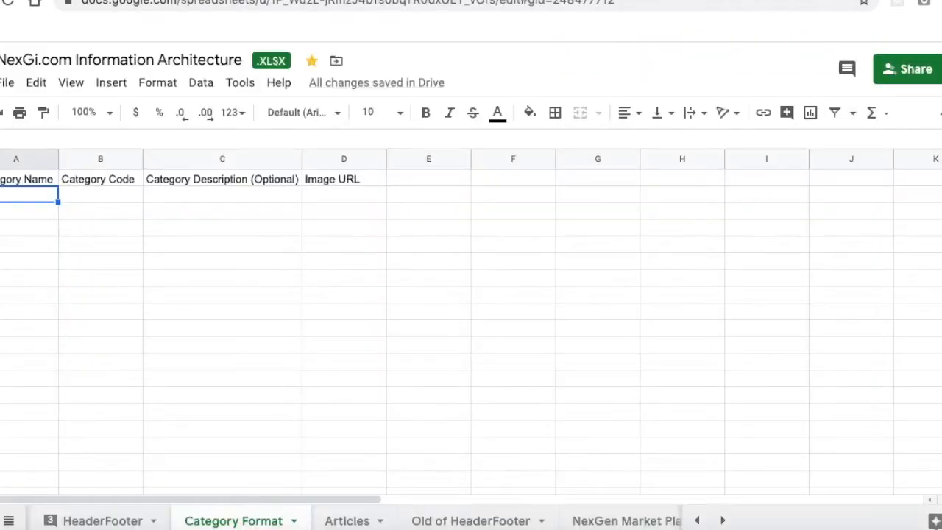
pyautogui.write('BEAUTY & HYGEINE')
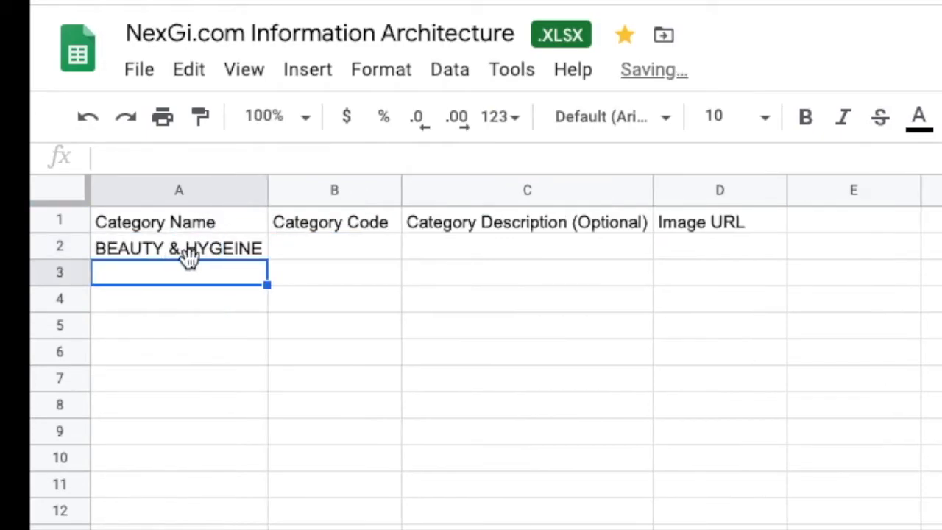
pyautogui.click(179, 248)
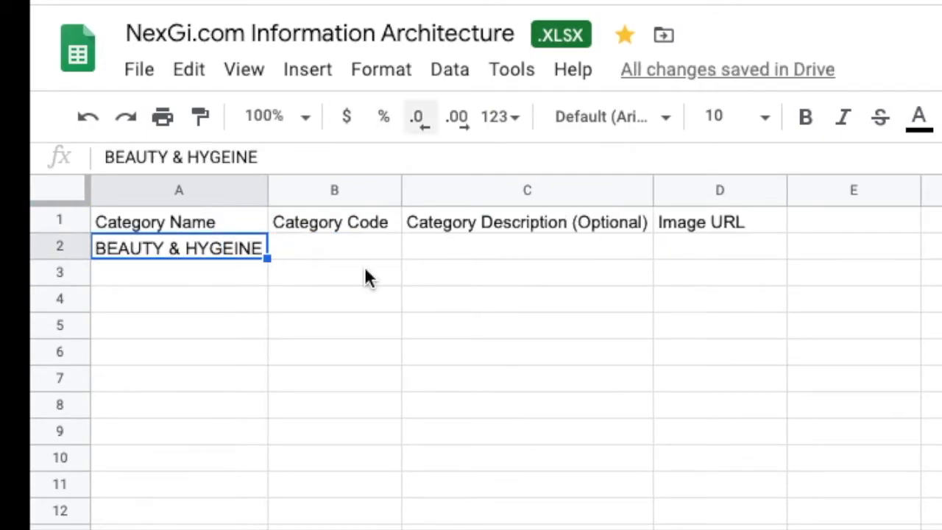
pyautogui.moveTo(328, 250)
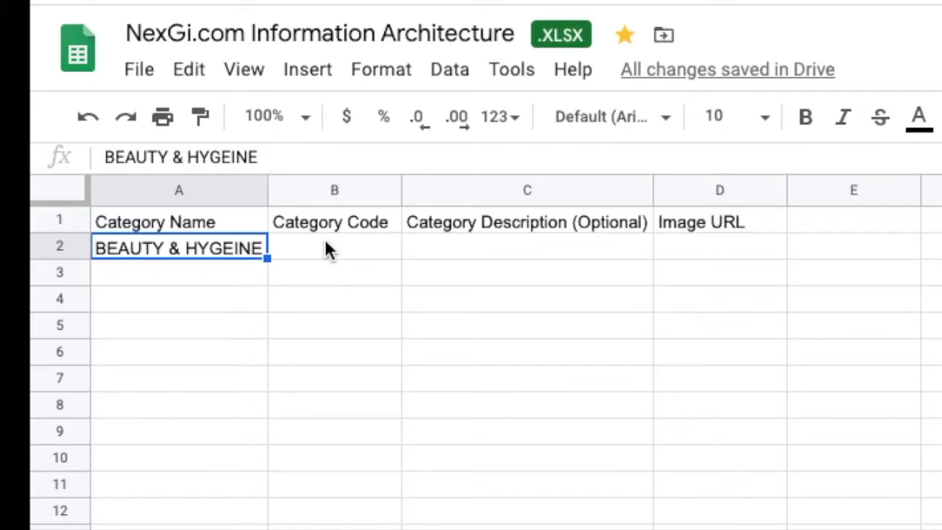
pyautogui.click(335, 247)
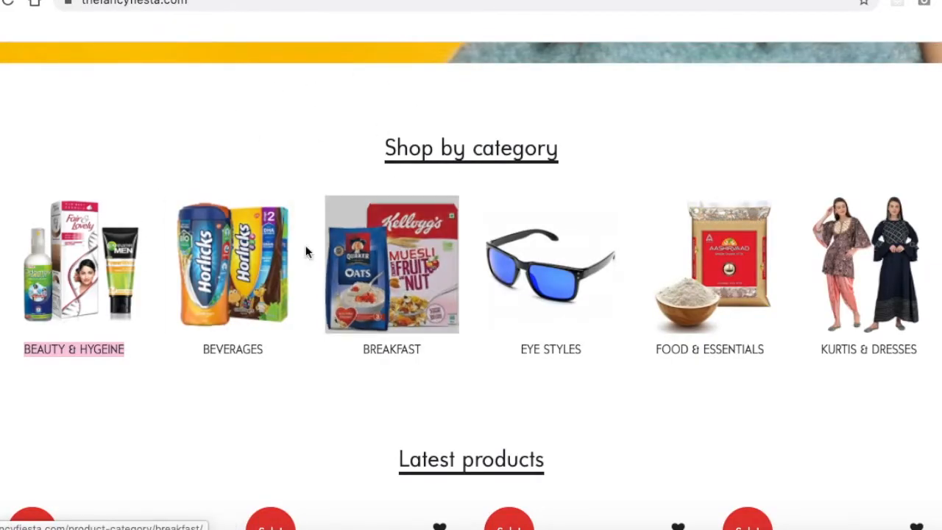
pyautogui.moveTo(74, 265)
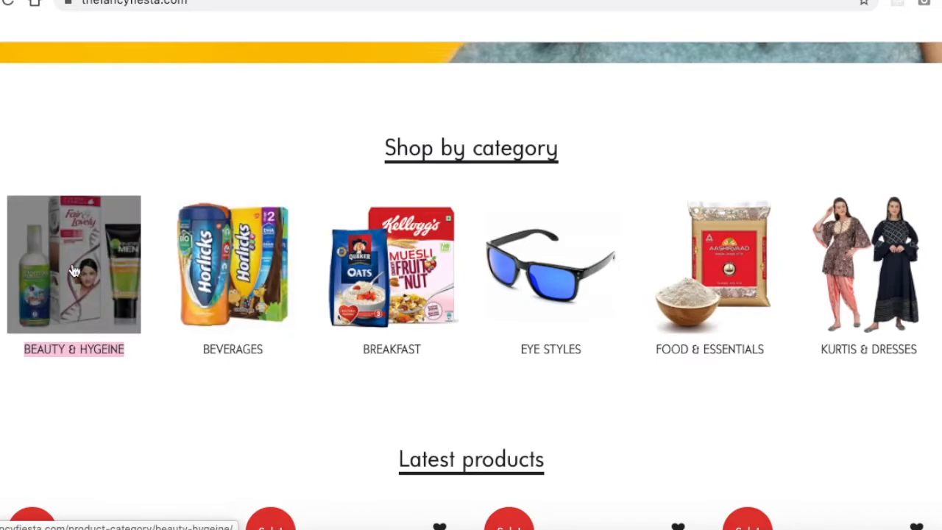
pyautogui.click(73, 263)
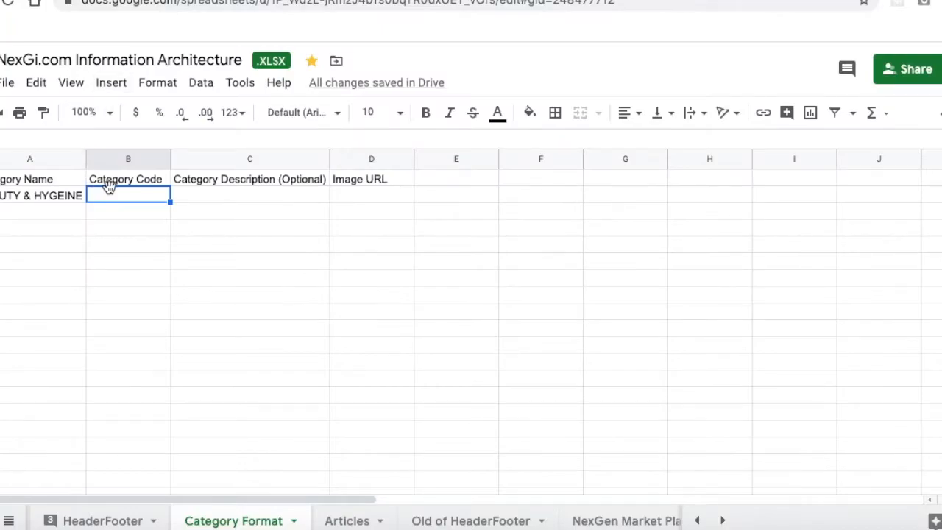
# - Enter the code beauty-hygeine beside BEAUTY & HYGEINE, then return to the store's category page
pyautogui.write('beauty-hygeine')
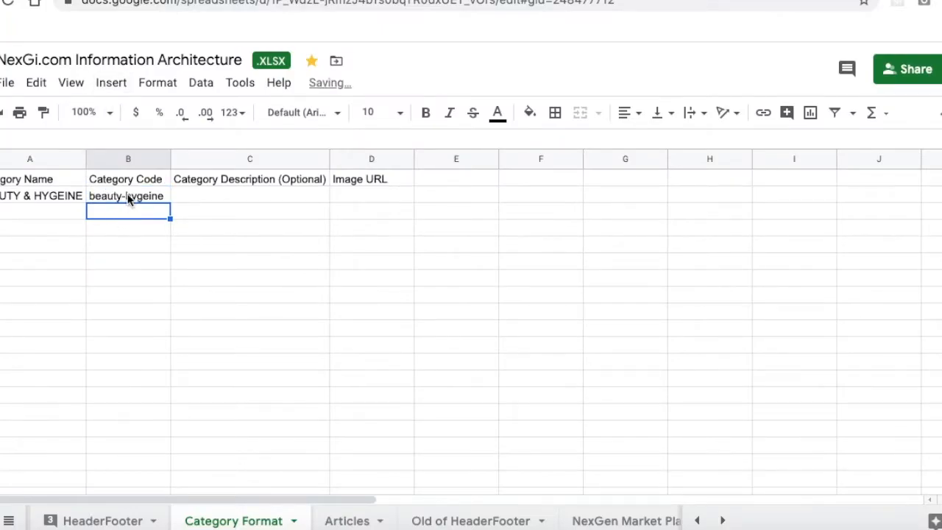
pyautogui.click(128, 196)
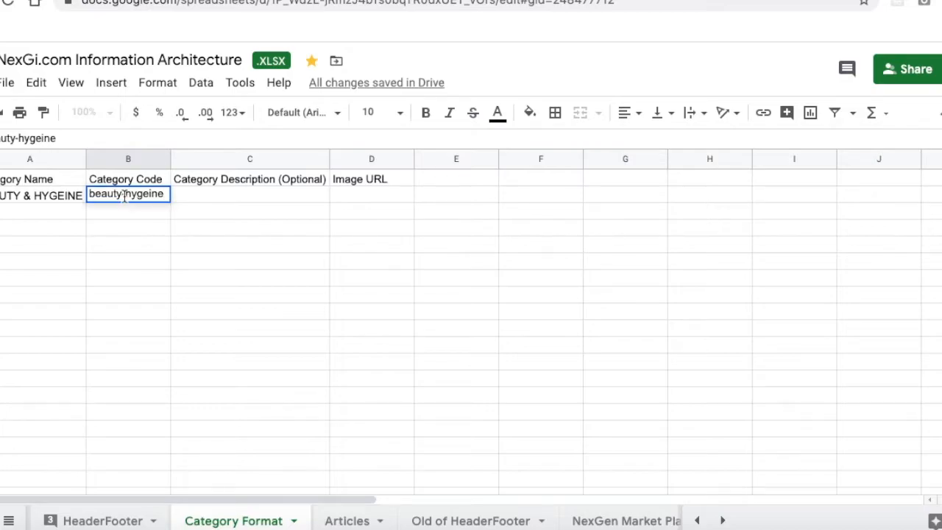
pyautogui.doubleClick(128, 193)
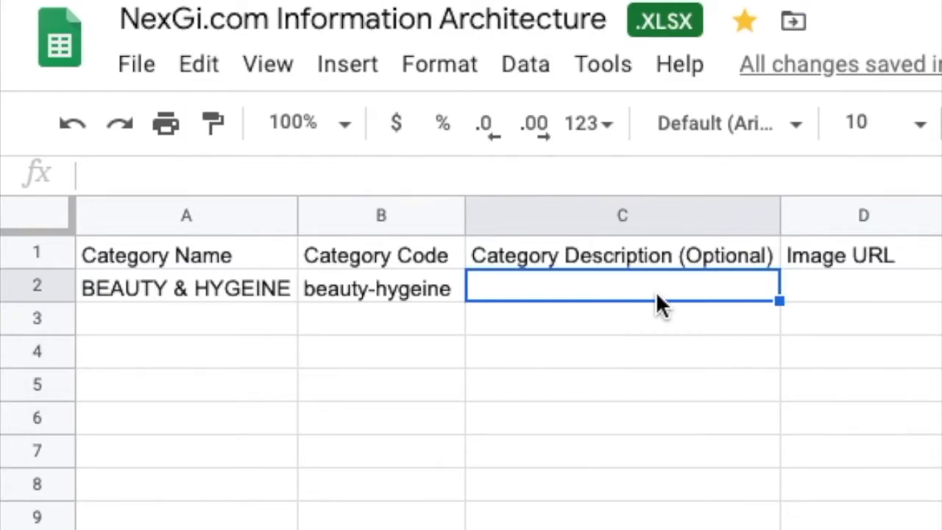
pyautogui.click(861, 288)
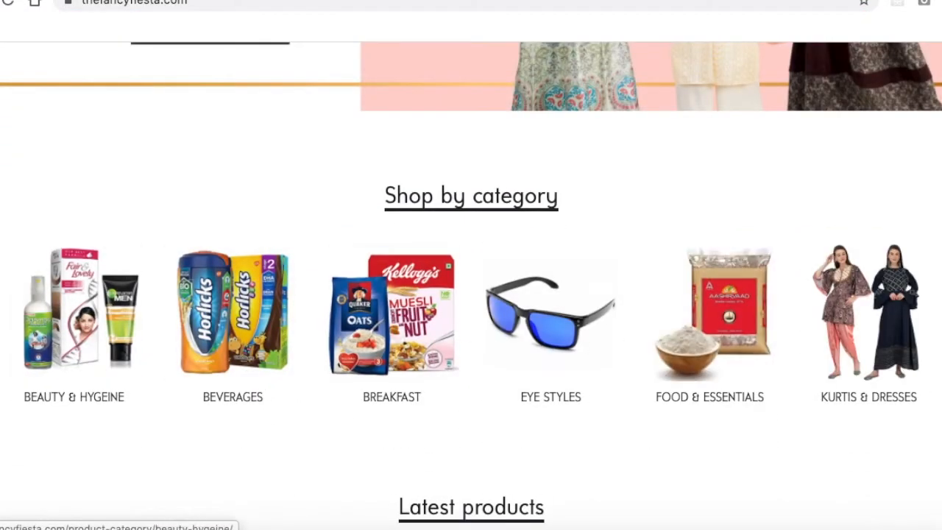
# - Save the category image as beauty-hygeine.png in a new Desktop folder named category
pyautogui.rightClick(74, 311)
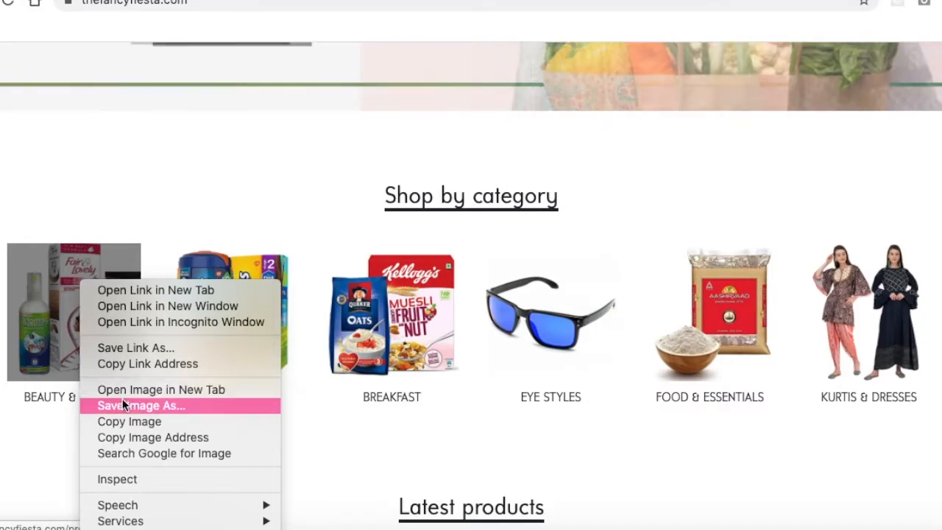
pyautogui.click(141, 405)
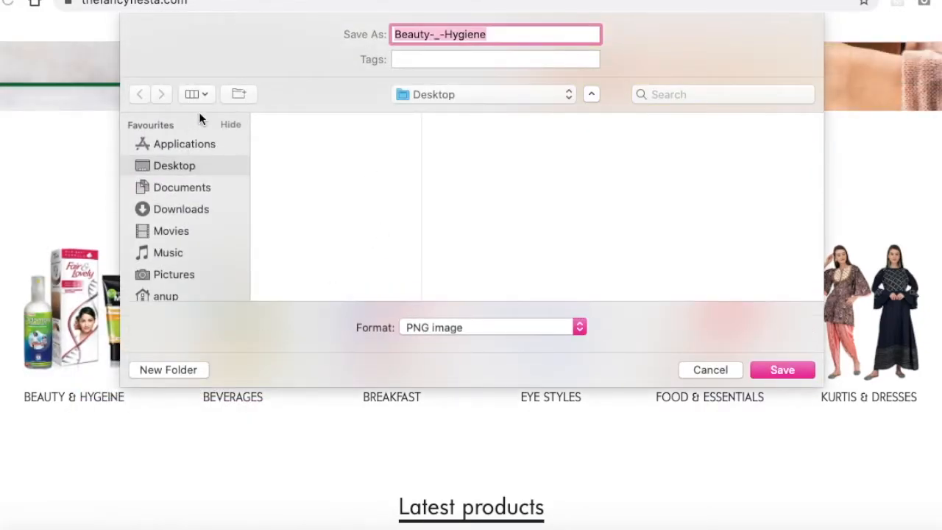
pyautogui.click(238, 95)
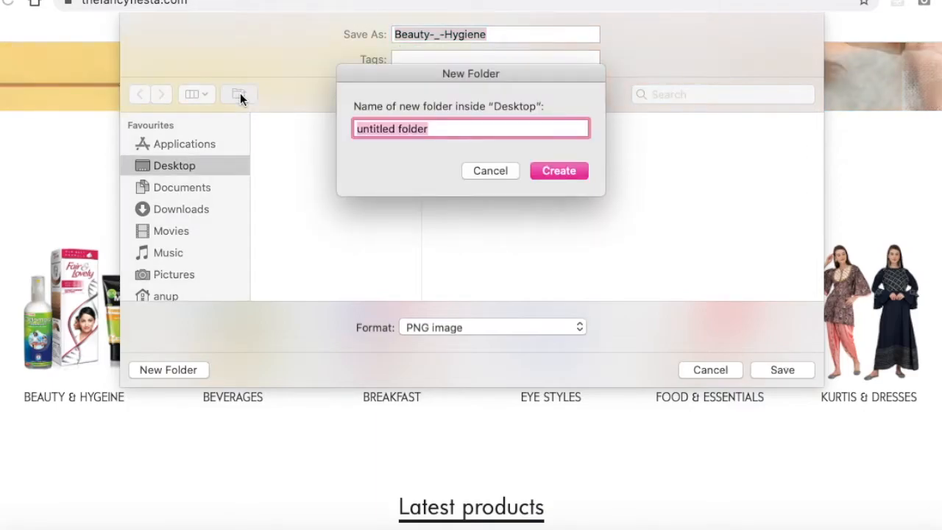
pyautogui.write('cateogry')
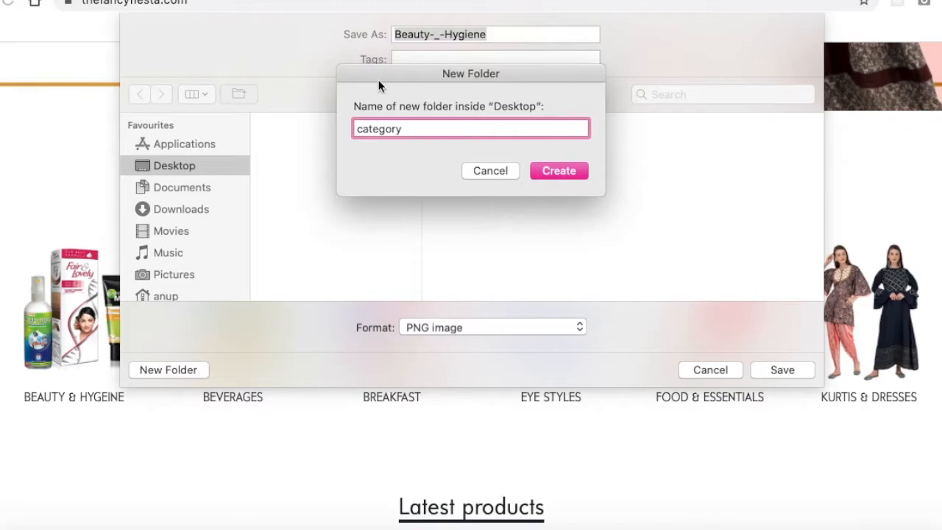
pyautogui.click(559, 170)
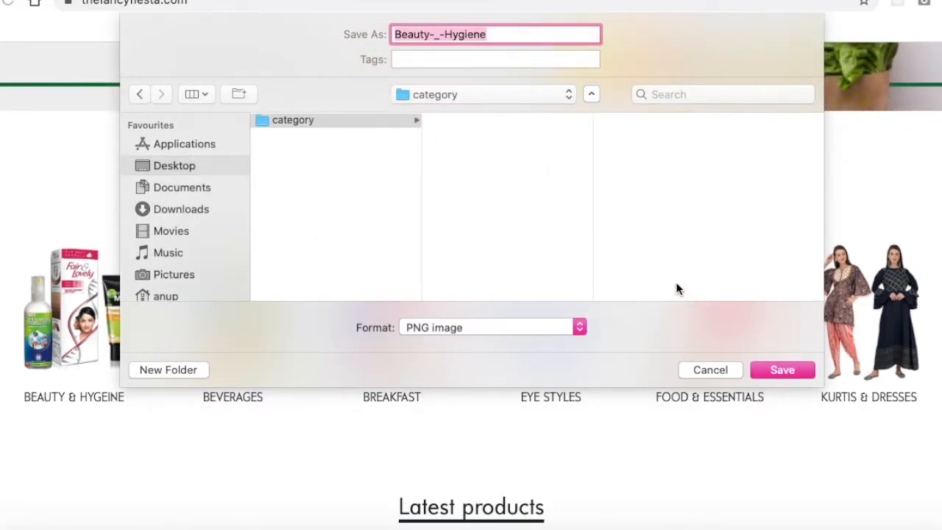
pyautogui.write('beauty-hygeine')
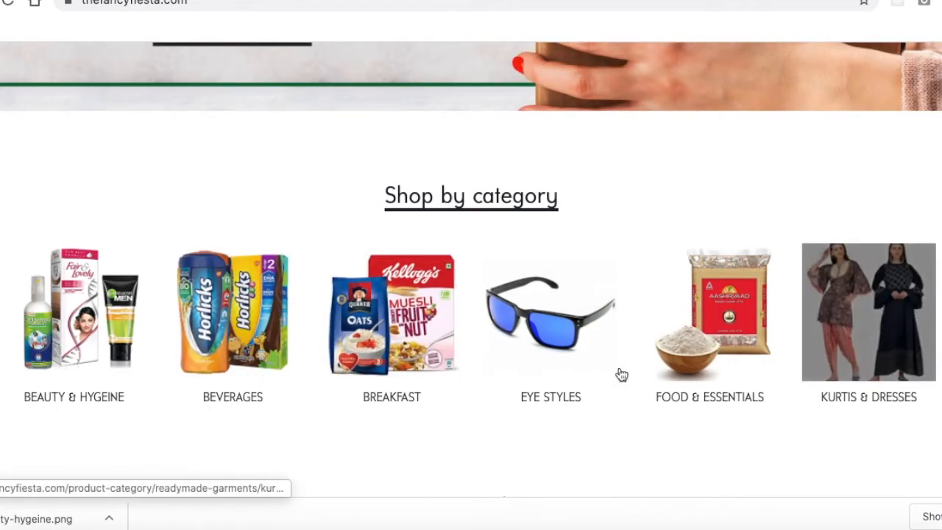
# - Save the beverages and breakfast images and fill rows 3–4 with names, codes and .png filenames
pyautogui.rightClick(232, 309)
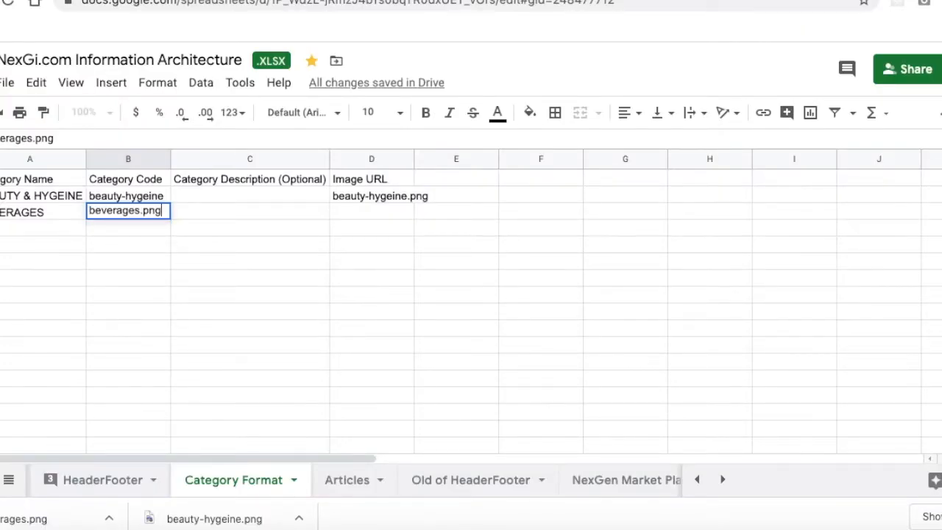
pyautogui.click(371, 210)
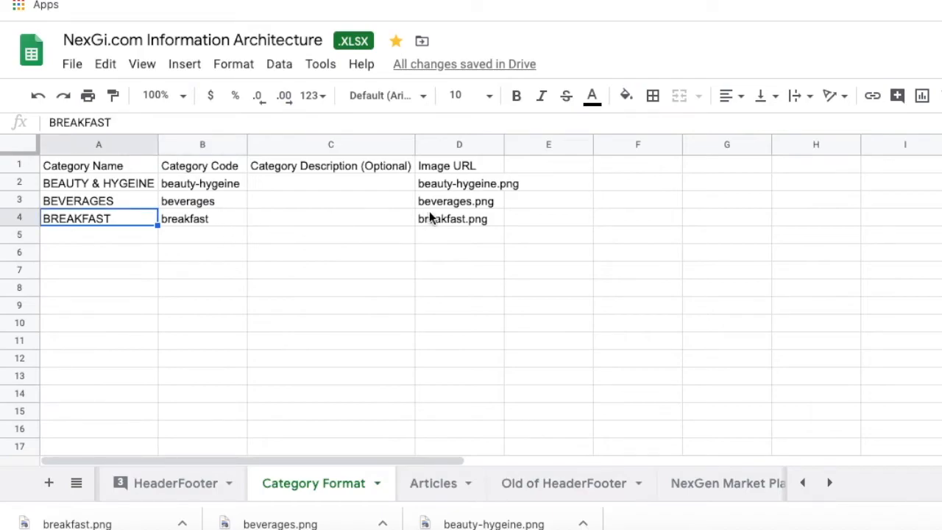
pyautogui.click(72, 64)
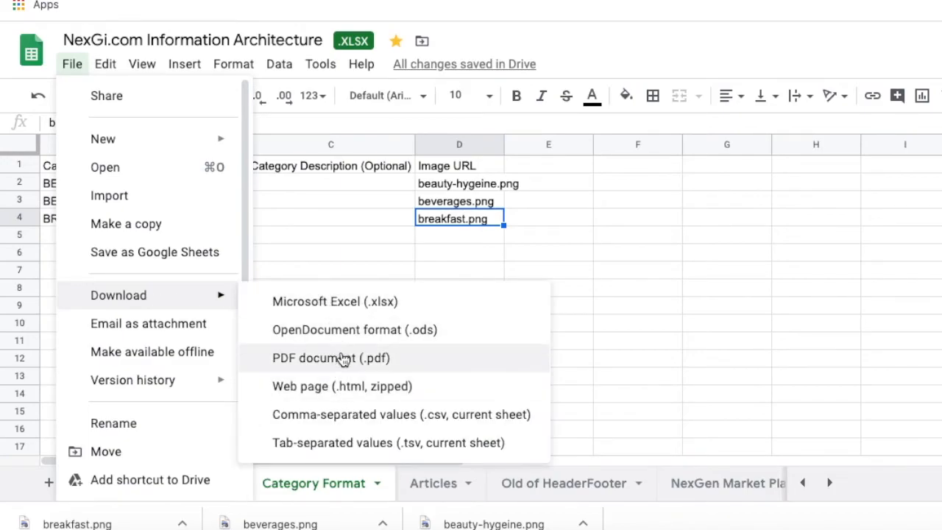
# - Download the sheet as Microsoft Excel (.xlsx) and reveal it in Finder
pyautogui.click(321, 298)
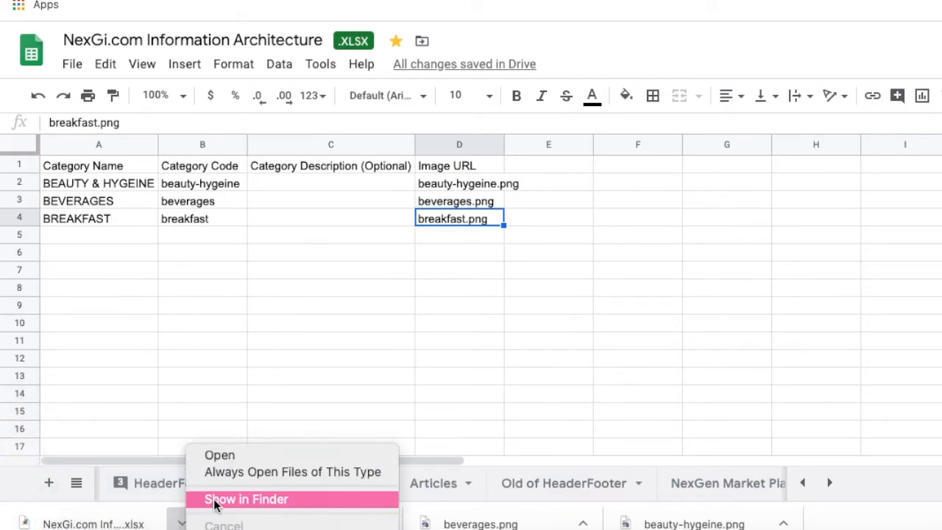
pyautogui.click(245, 499)
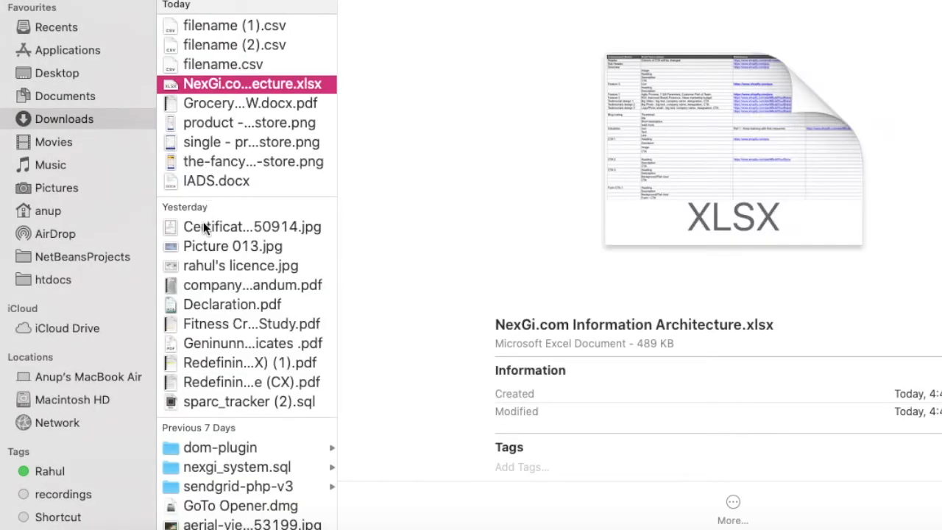
# - Move NexGi.com Information Architecture.xlsx into Desktop/category beside the three PNG images
pyautogui.scroll(-3)
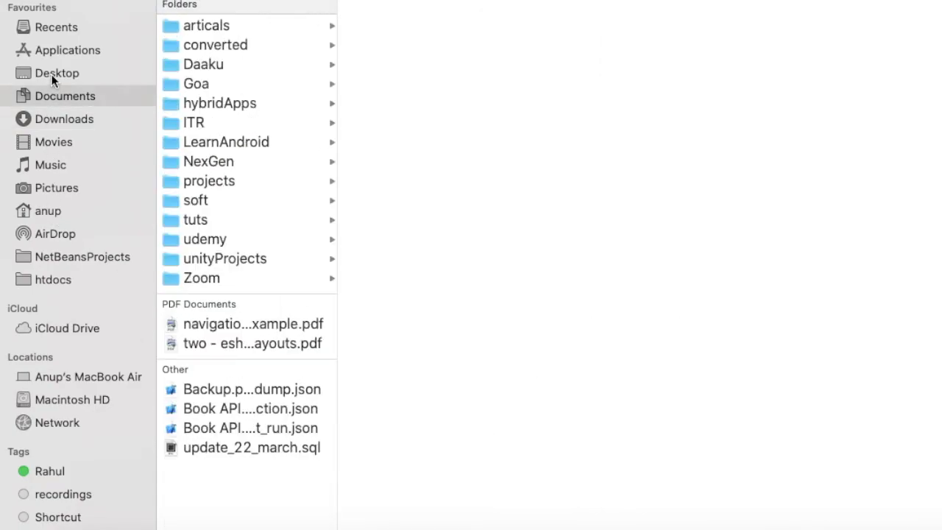
pyautogui.click(57, 73)
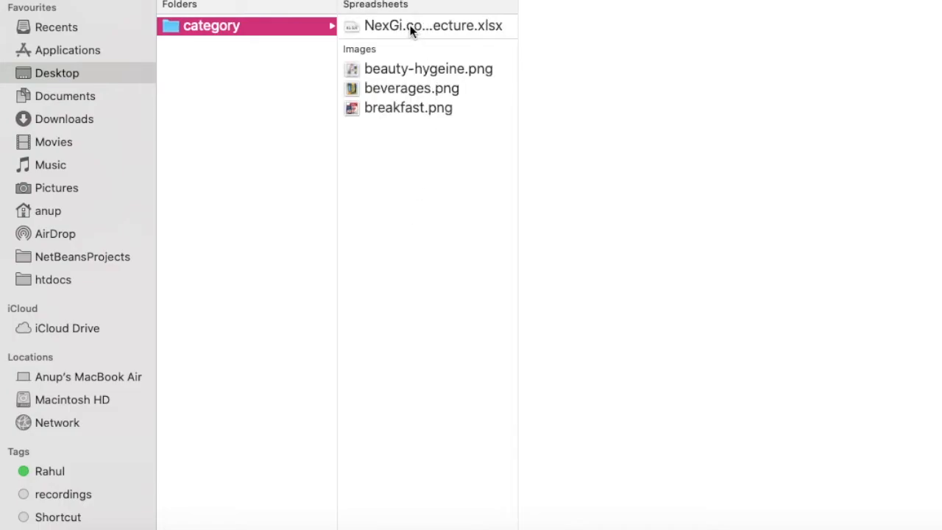
pyautogui.click(433, 25)
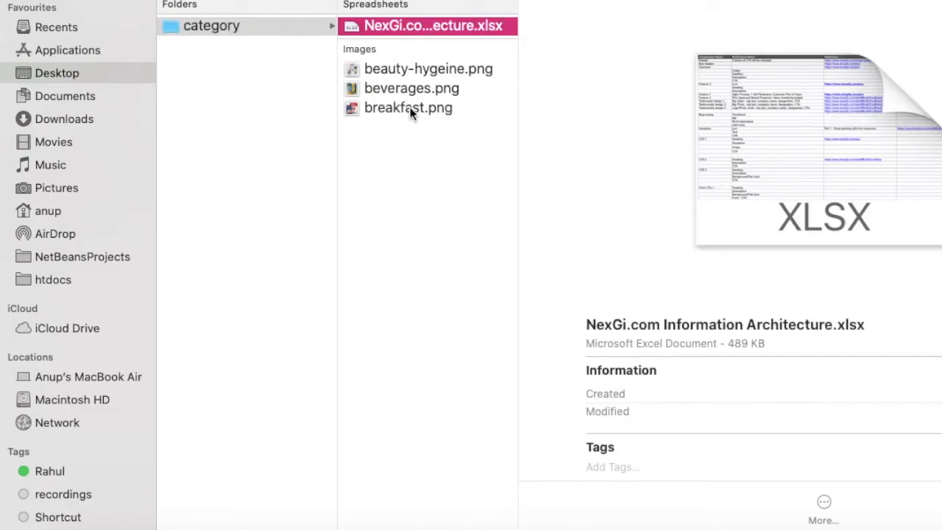
pyautogui.moveTo(391, 110)
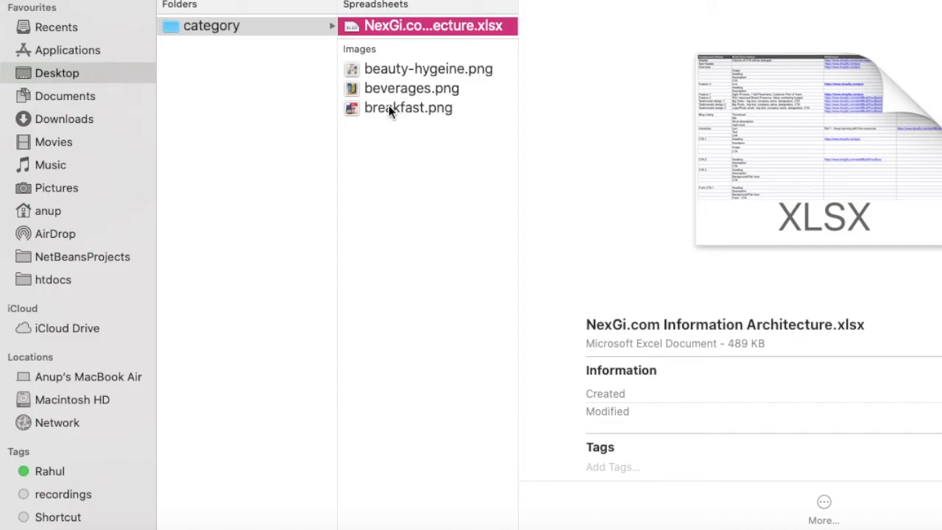
# - Compress the category folder into category.zip on the Desktop
pyautogui.rightClick(211, 26)
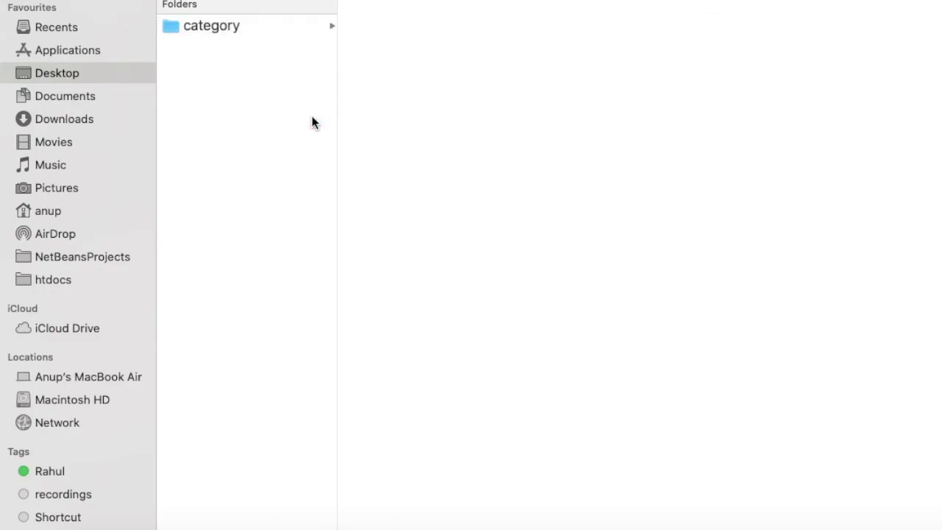
pyautogui.click(221, 67)
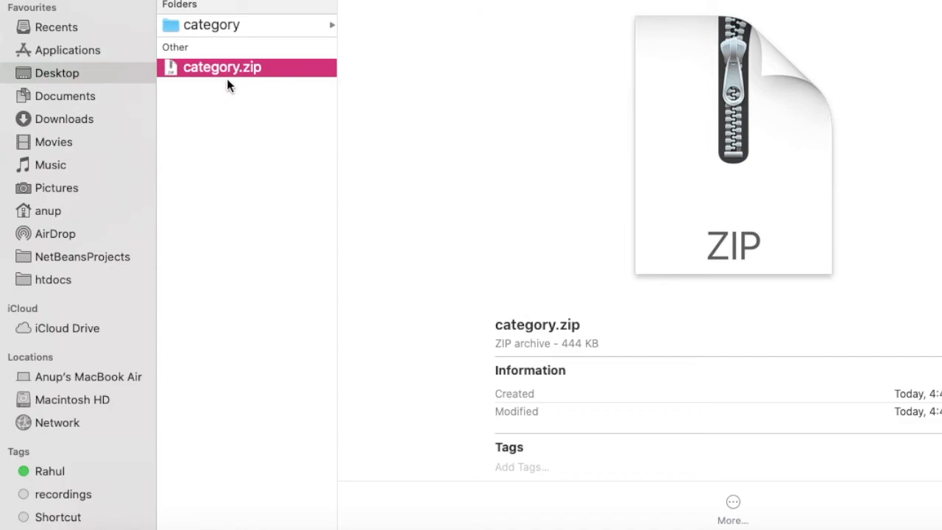